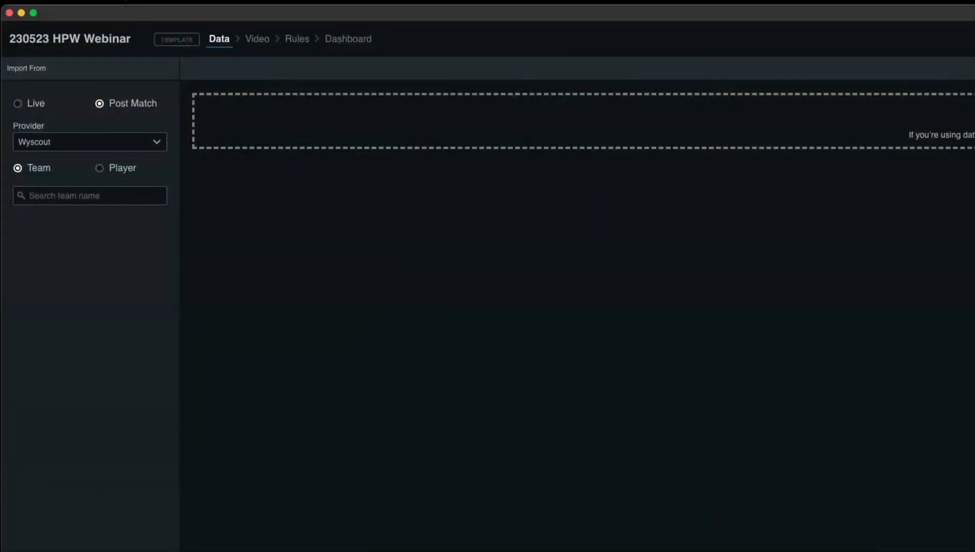
{"action": "mouse_move", "coordinate": [165, 125]}
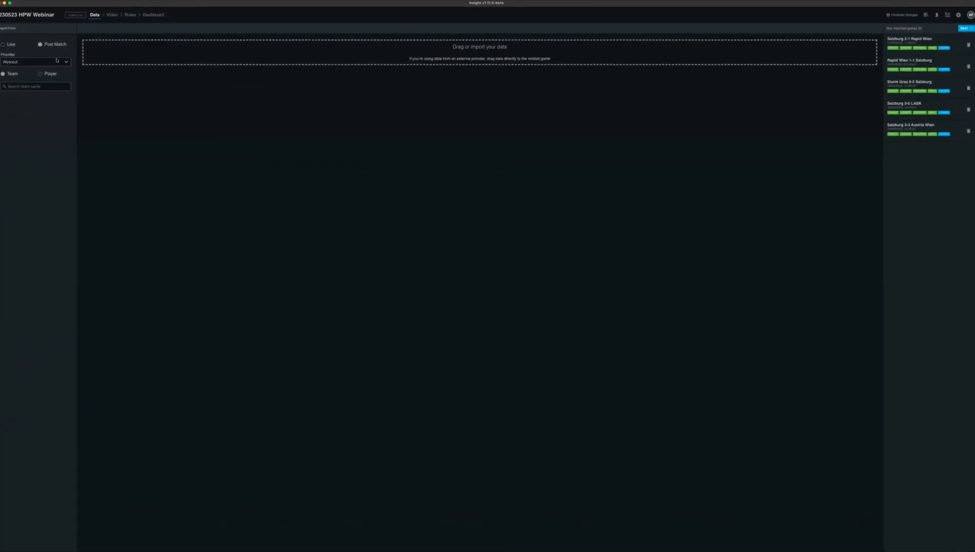
Keep Wyscout as the data provider and search team names for 'Salz'.
{"action": "left_click", "coordinate": [36, 62]}
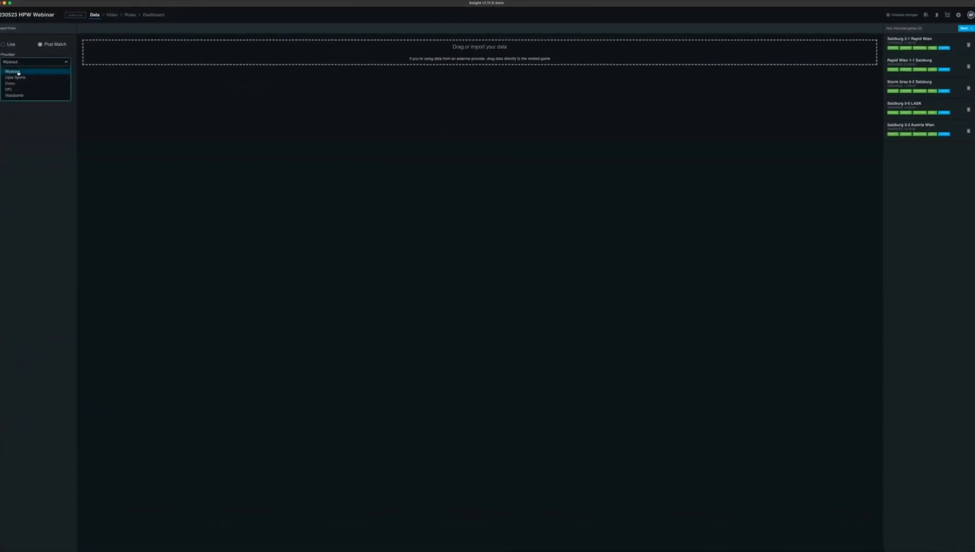
{"action": "left_click", "coordinate": [12, 71]}
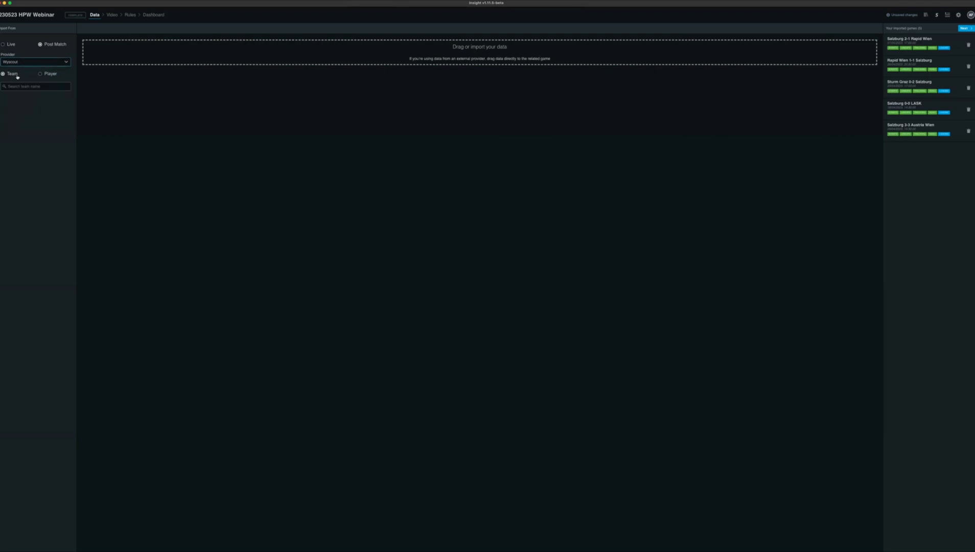
{"action": "mouse_move", "coordinate": [55, 78]}
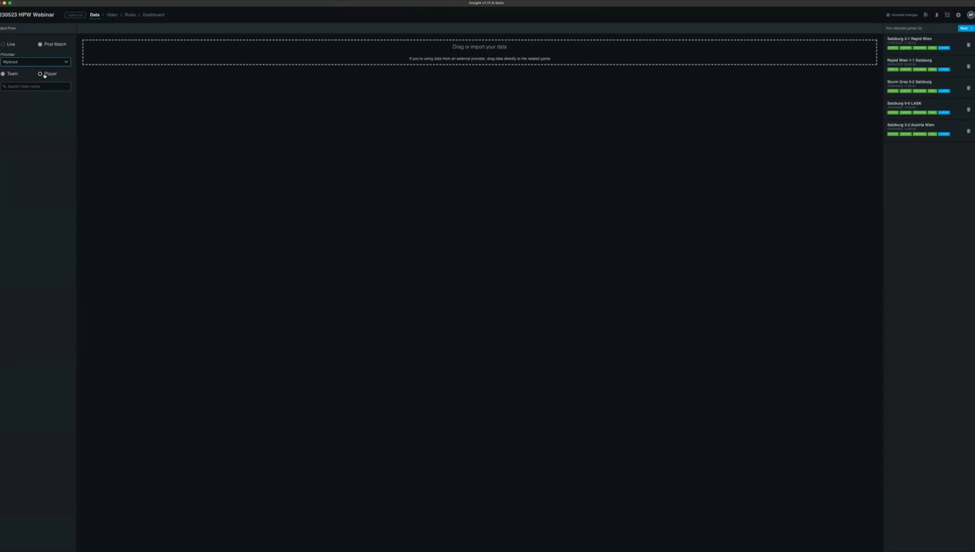
{"action": "left_click", "coordinate": [36, 86]}
{"action": "type", "text": "Salz"}
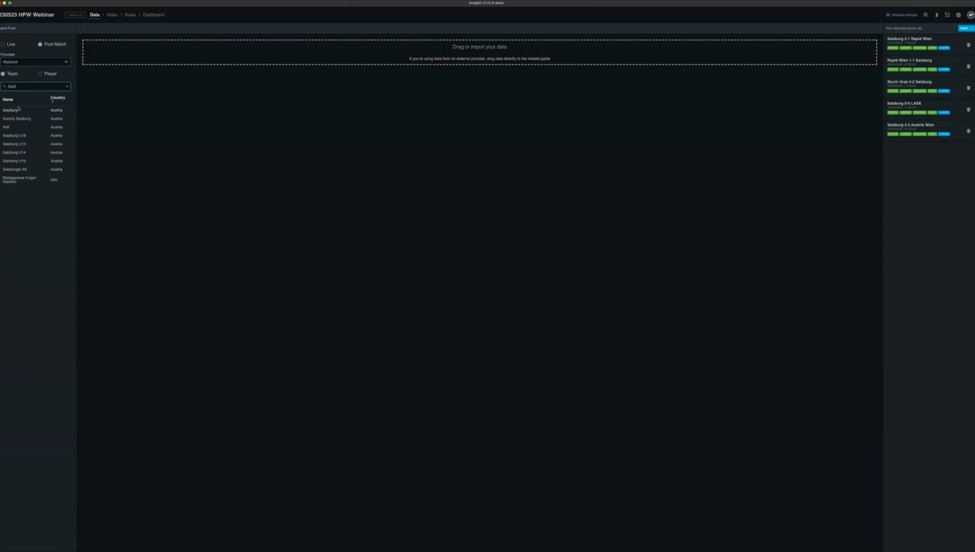
Choose Salzburg (Austria) and load its list of past matches.
{"action": "left_click", "coordinate": [10, 111]}
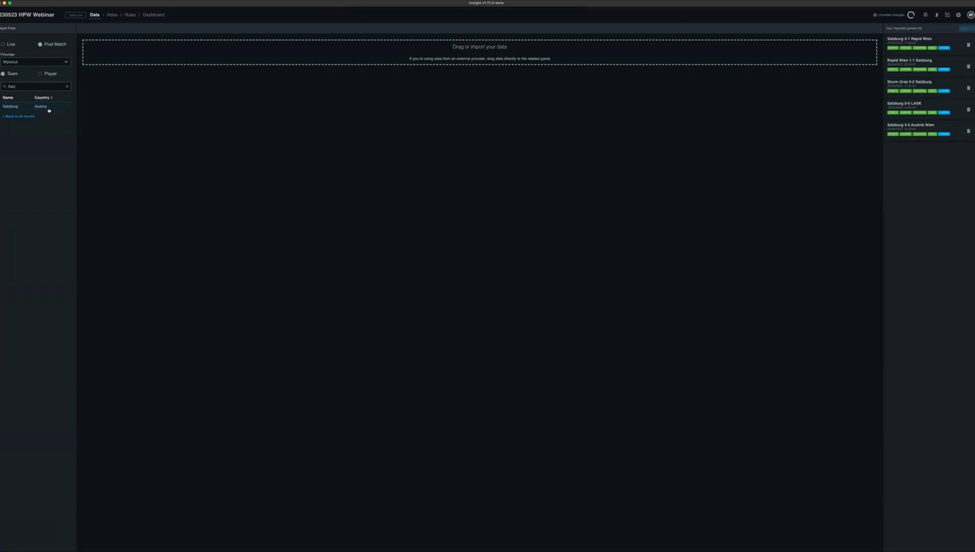
{"action": "left_click", "coordinate": [24, 105]}
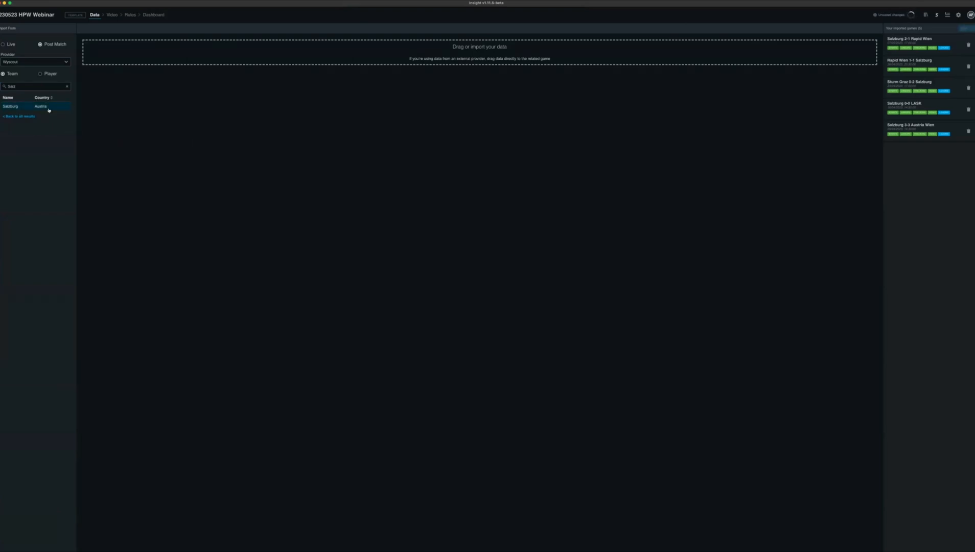
{"action": "left_click", "coordinate": [10, 106]}
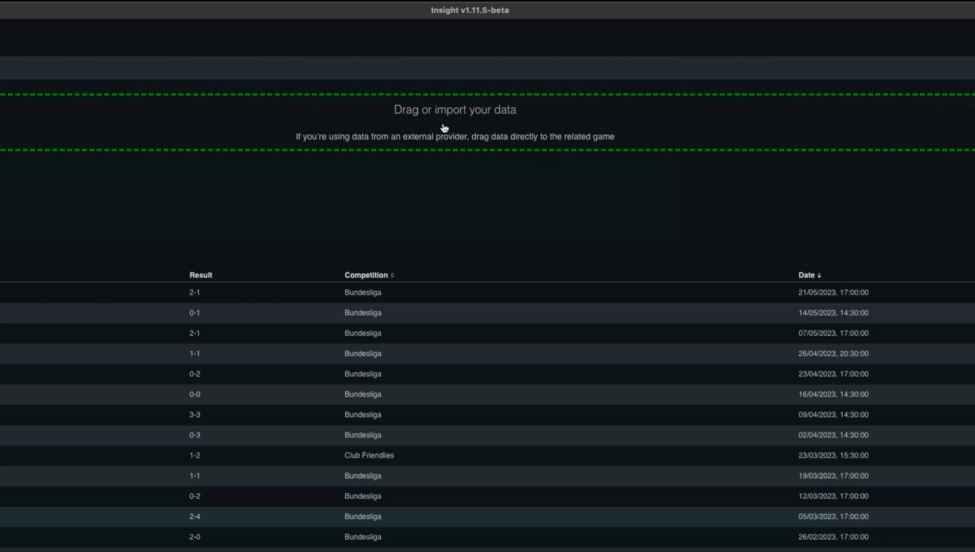
{"action": "mouse_move", "coordinate": [713, 208]}
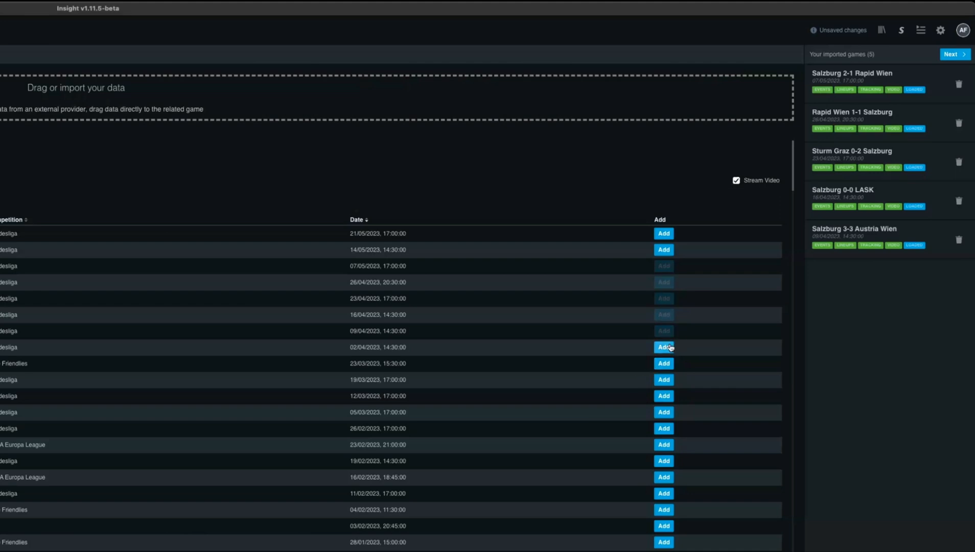
{"action": "mouse_move", "coordinate": [340, 186]}
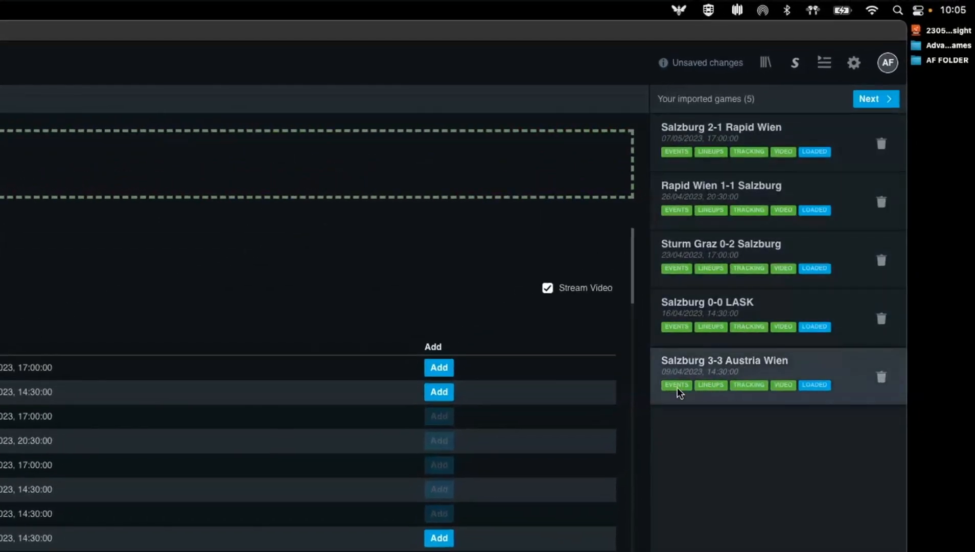
{"action": "mouse_move", "coordinate": [712, 393]}
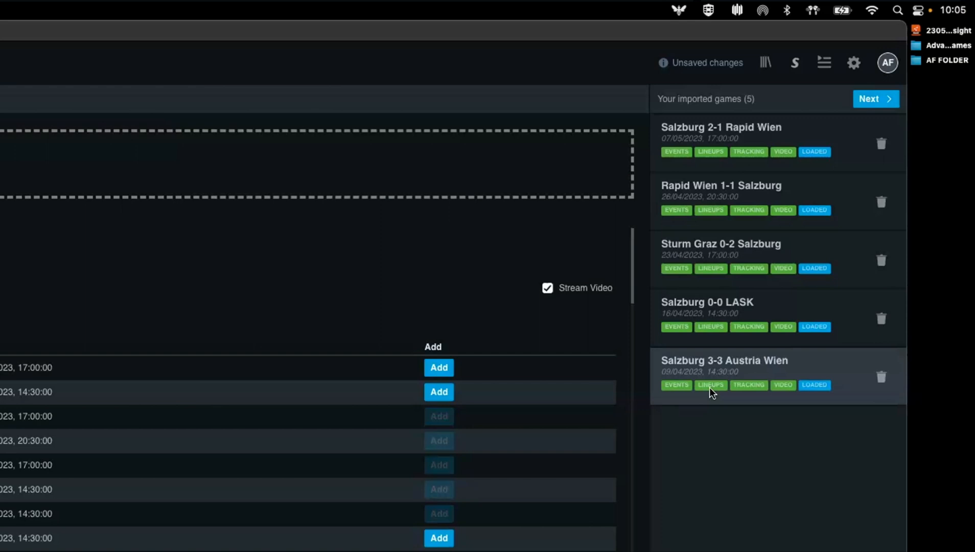
{"action": "mouse_move", "coordinate": [908, 57]}
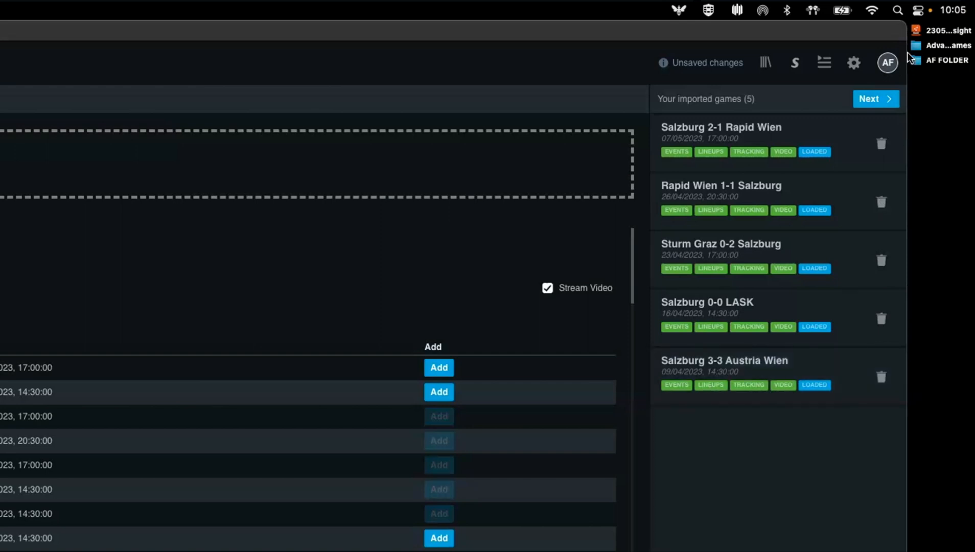
{"action": "mouse_move", "coordinate": [718, 38]}
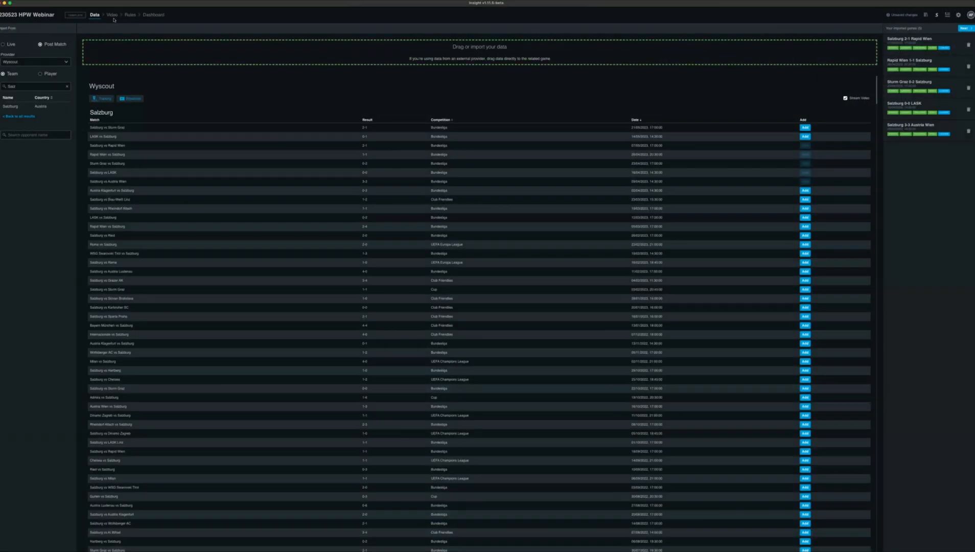
Move to the Video stage and start adding match video for Salzburg 0-0 LASK.
{"action": "left_click", "coordinate": [113, 14]}
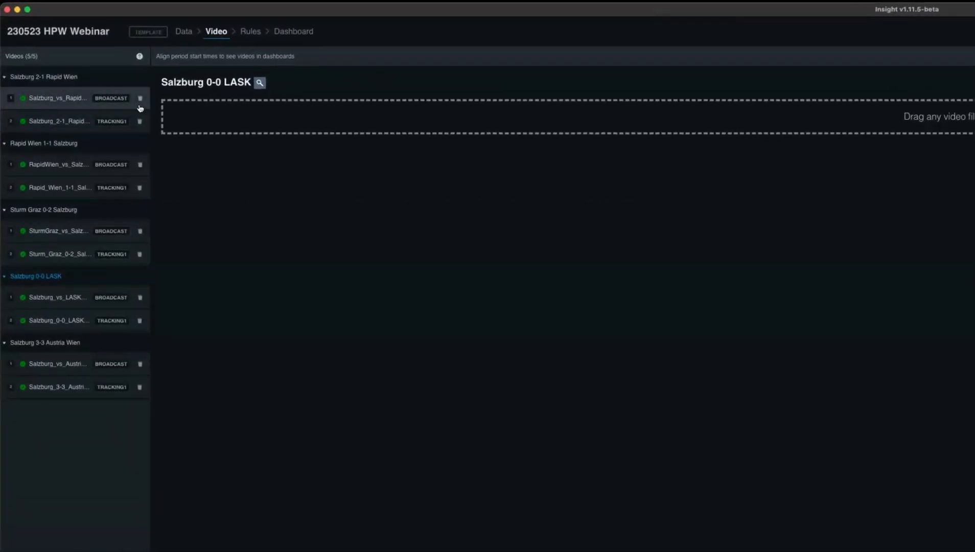
{"action": "mouse_move", "coordinate": [122, 100]}
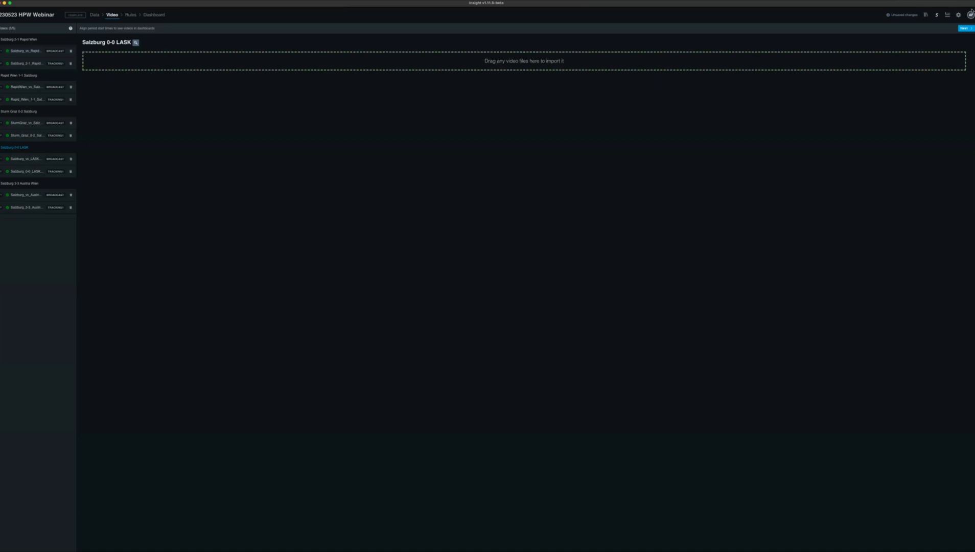
{"action": "mouse_move", "coordinate": [224, 38]}
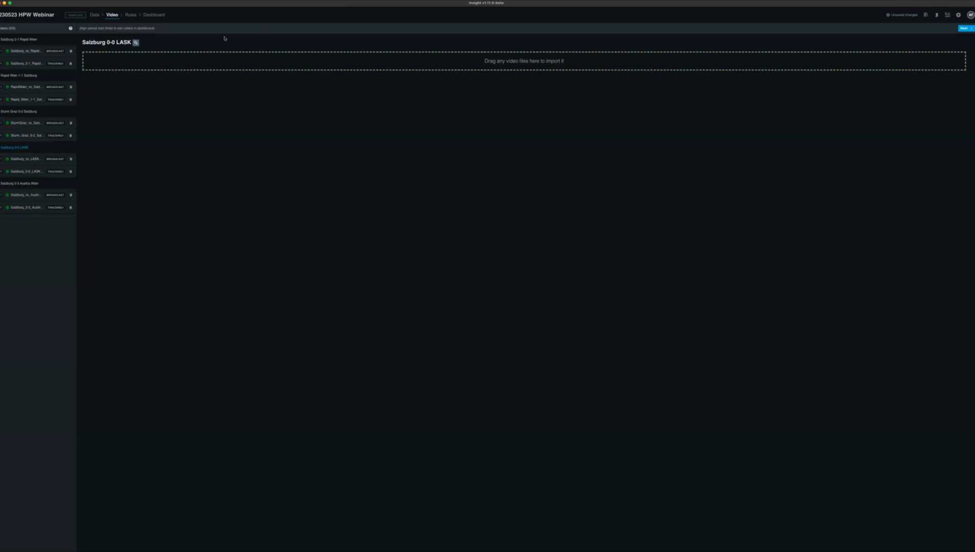
{"action": "left_click", "coordinate": [135, 42]}
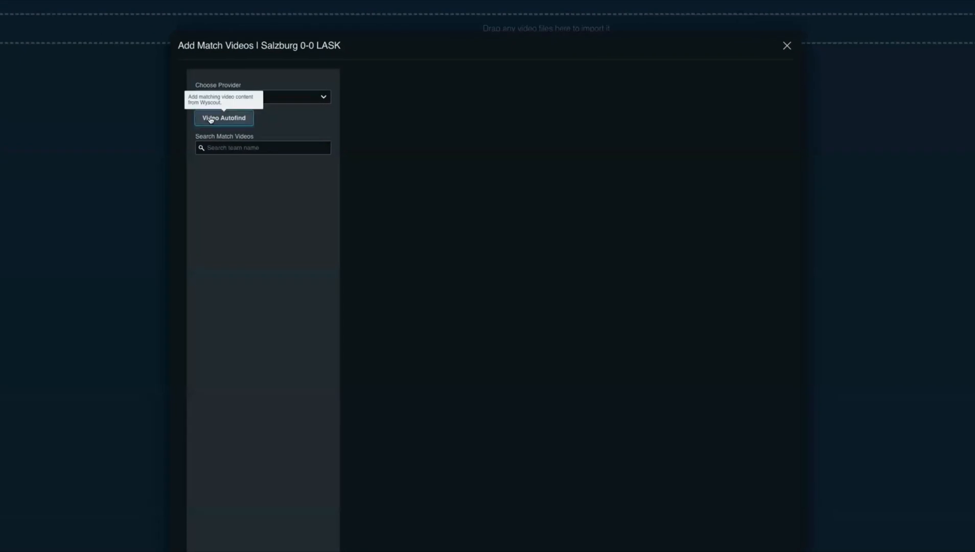
Autofind the Wyscout video for Salzburg 0-0 LASK, then reopen the add-videos window.
{"action": "left_click", "coordinate": [223, 119]}
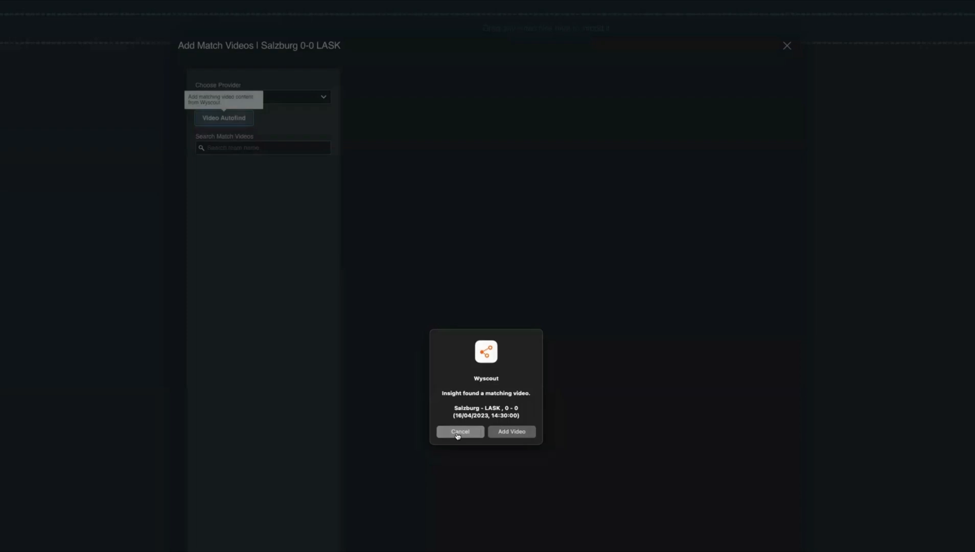
{"action": "left_click", "coordinate": [460, 431]}
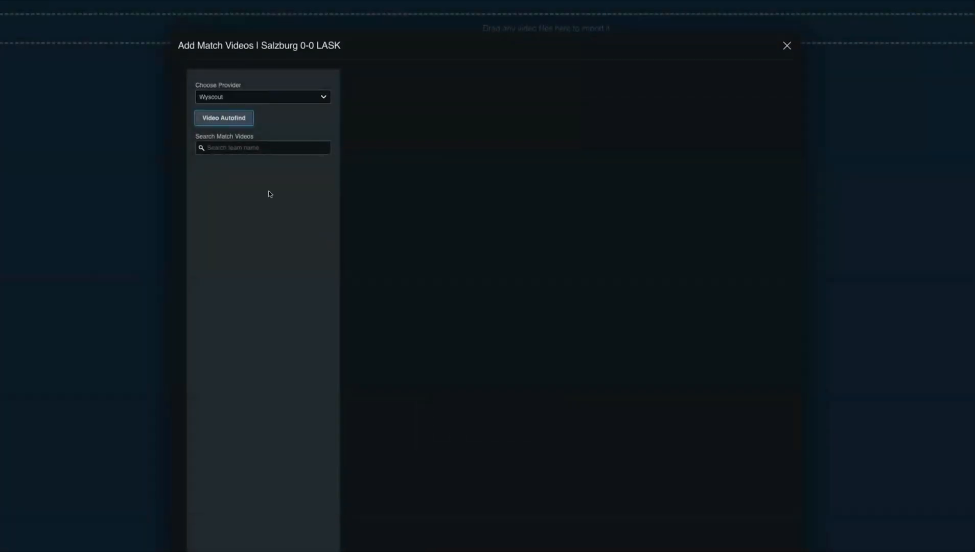
Set the provider to League Exchange, Challenger Pro League competition, 2022-2023 season.
{"action": "left_click", "coordinate": [262, 96]}
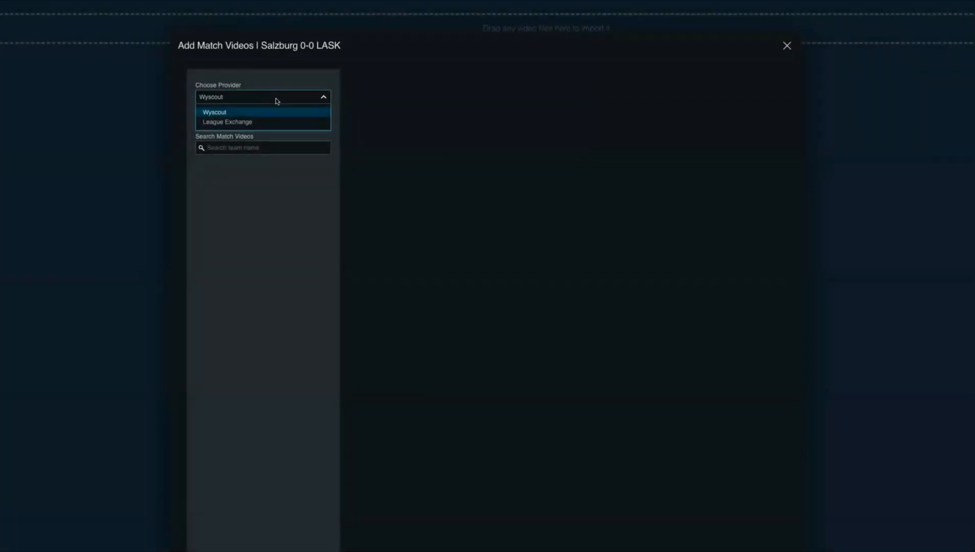
{"action": "mouse_move", "coordinate": [271, 122]}
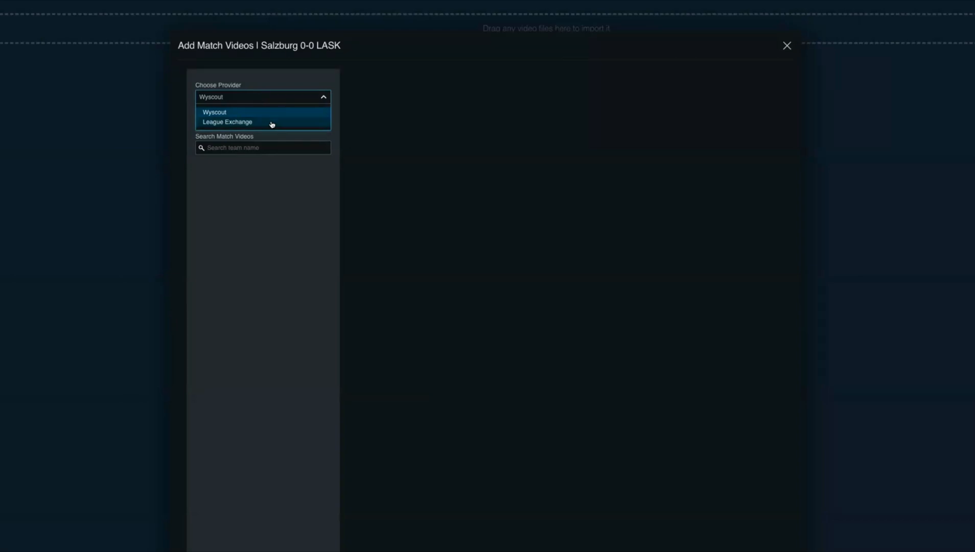
{"action": "left_click", "coordinate": [227, 122]}
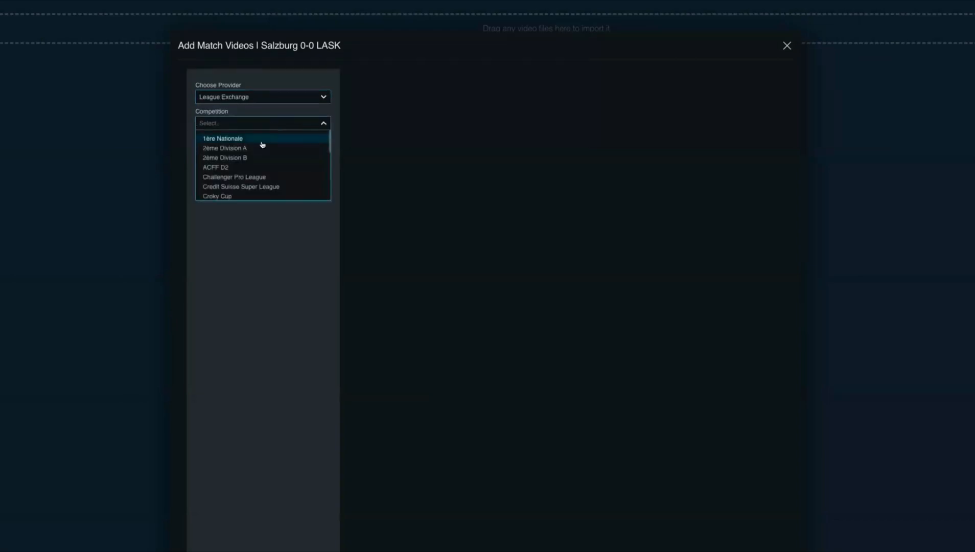
{"action": "left_click", "coordinate": [240, 176]}
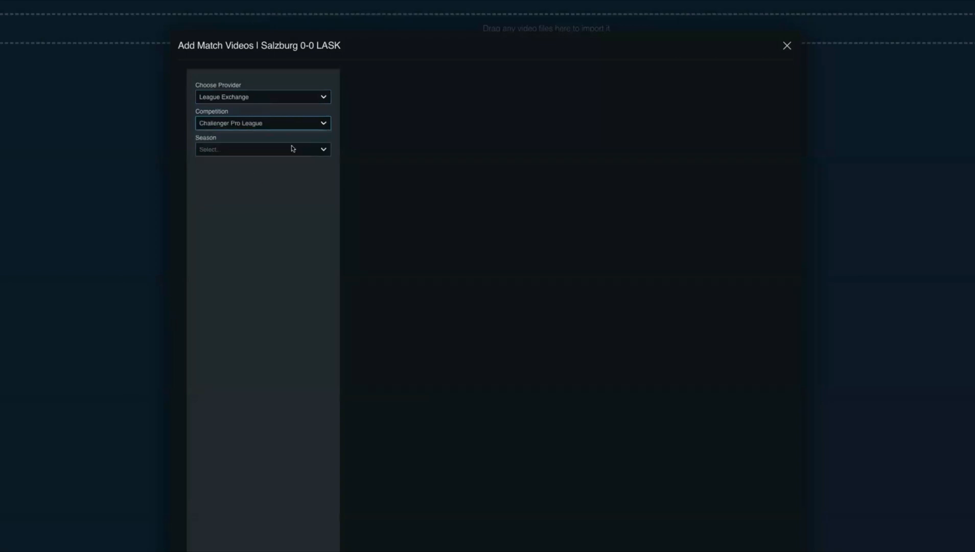
{"action": "left_click", "coordinate": [261, 148]}
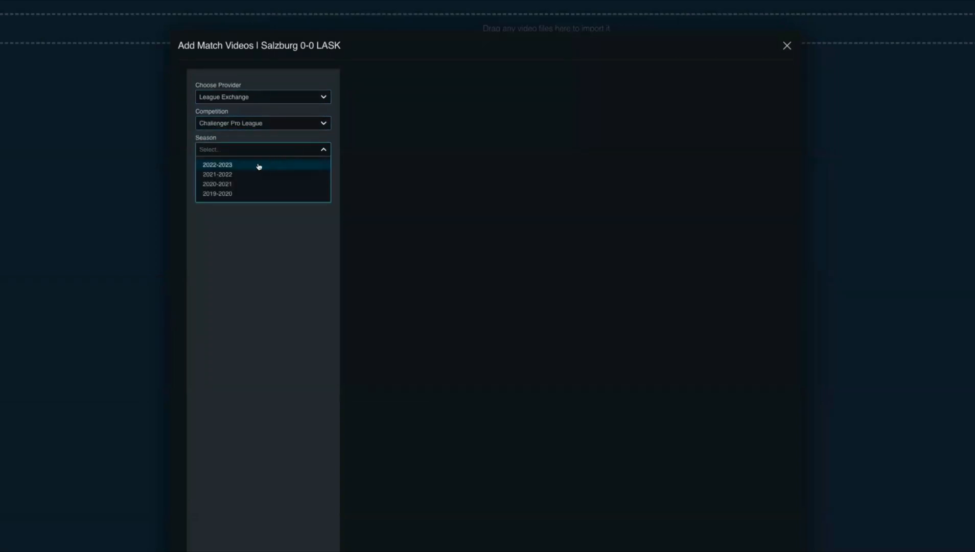
{"action": "left_click", "coordinate": [217, 164]}
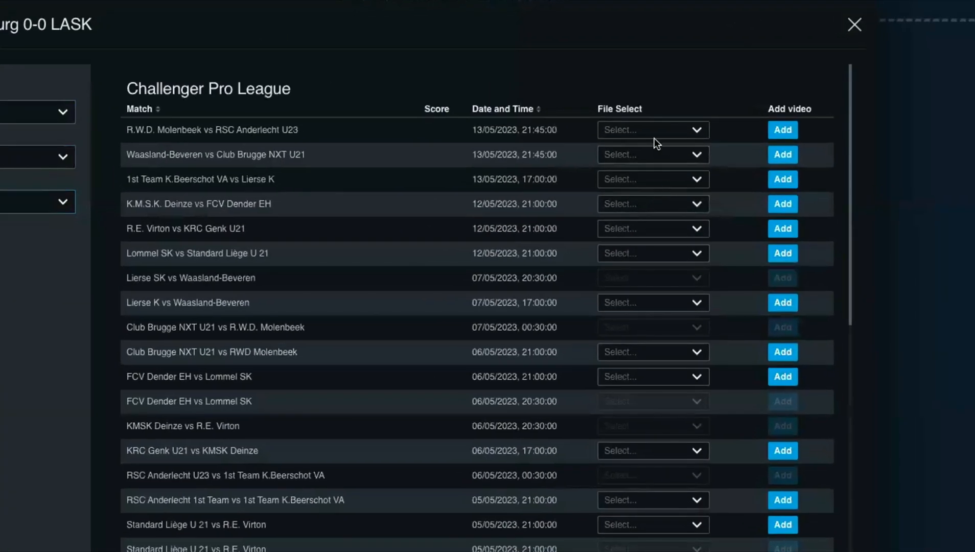
Peek at the first match's video files, then close the Add Match Videos window.
{"action": "left_click", "coordinate": [652, 130]}
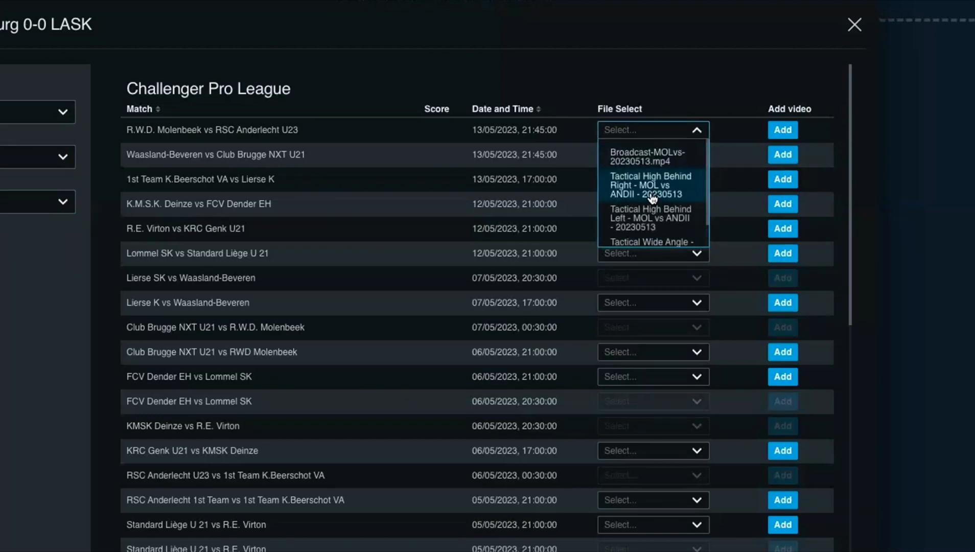
{"action": "left_click", "coordinate": [650, 83]}
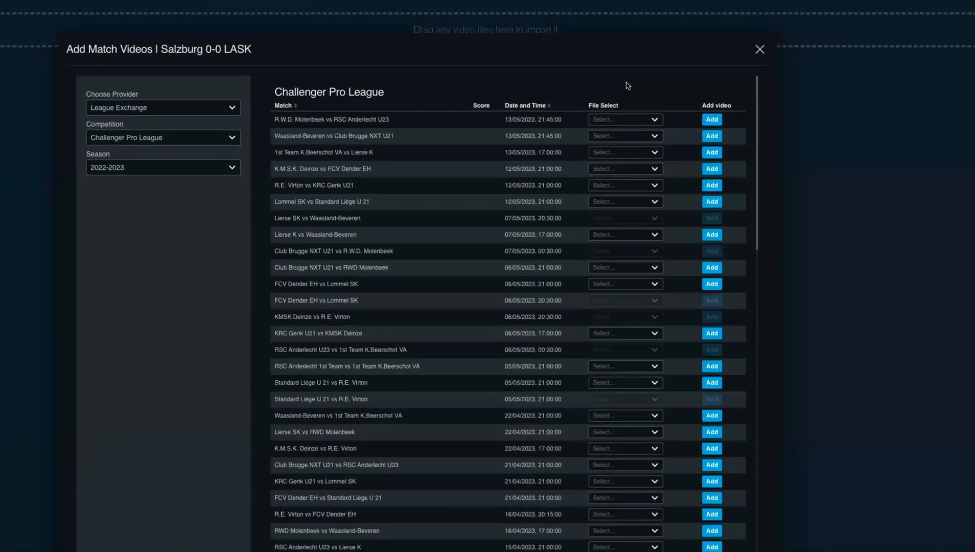
{"action": "left_click", "coordinate": [759, 50]}
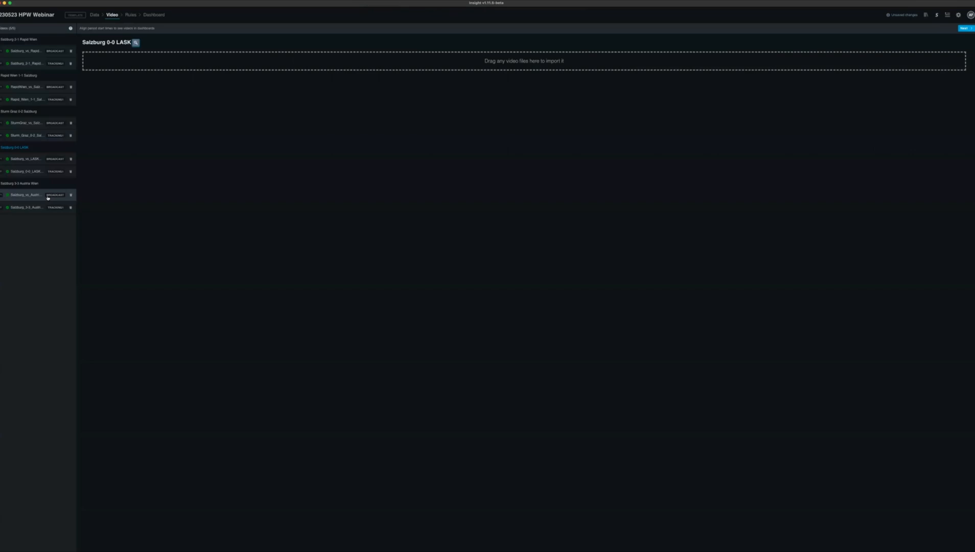
{"action": "mouse_move", "coordinate": [136, 144]}
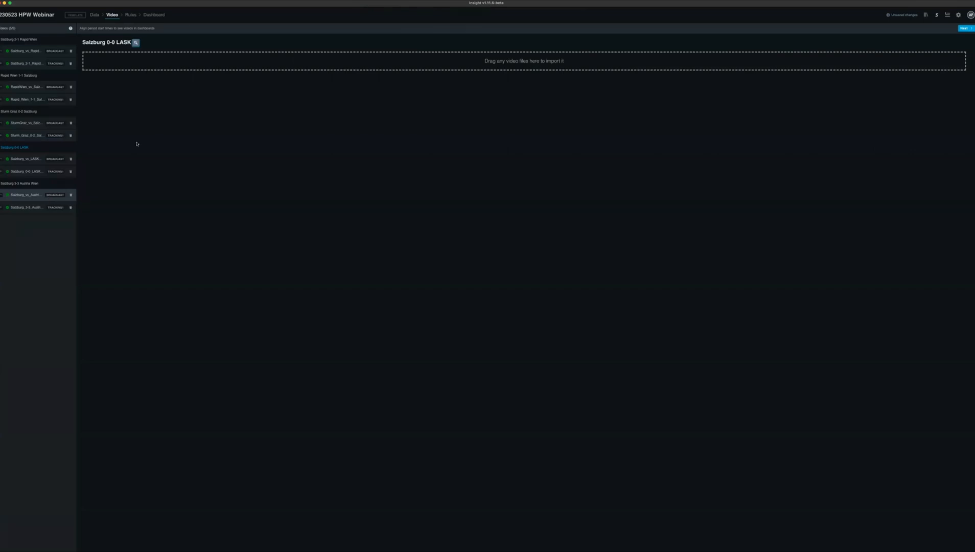
{"action": "left_click", "coordinate": [131, 15]}
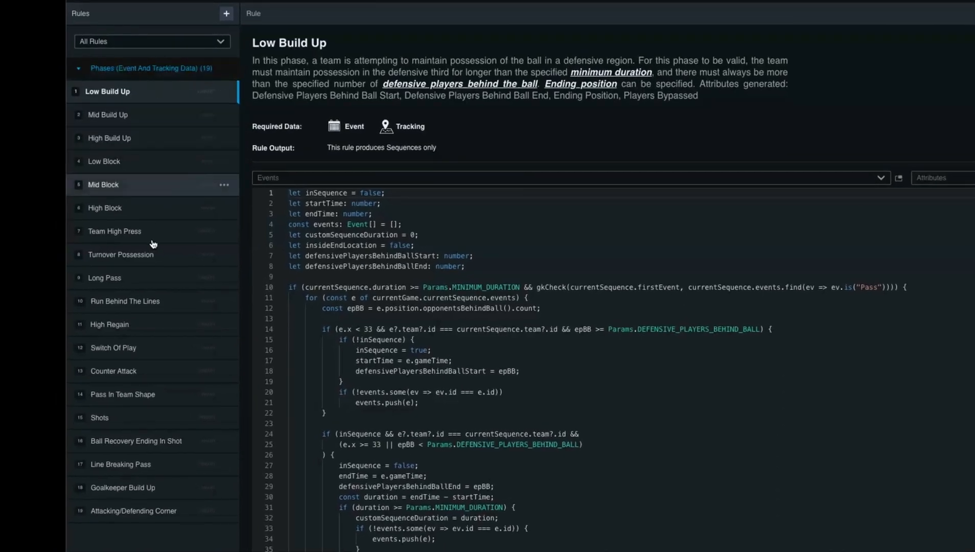
{"action": "mouse_move", "coordinate": [147, 114]}
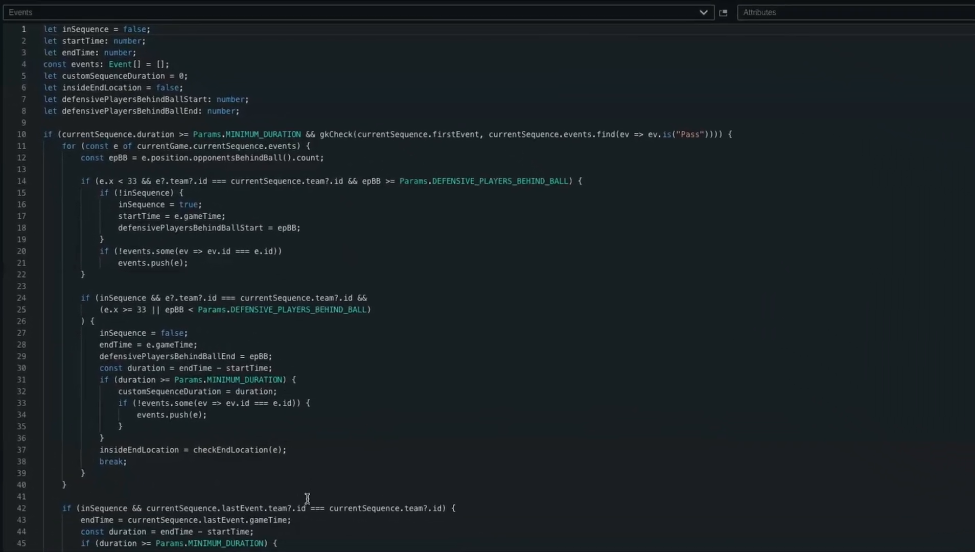
{"action": "mouse_move", "coordinate": [304, 487]}
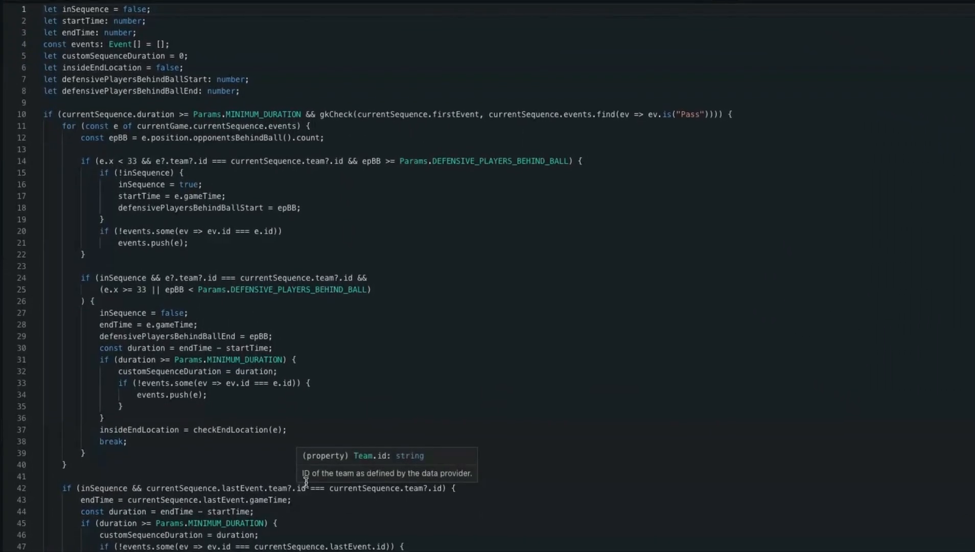
Scroll through the Low Build Up rule code in the editor.
{"action": "scroll", "scroll_direction": "down", "scroll_amount": 3}
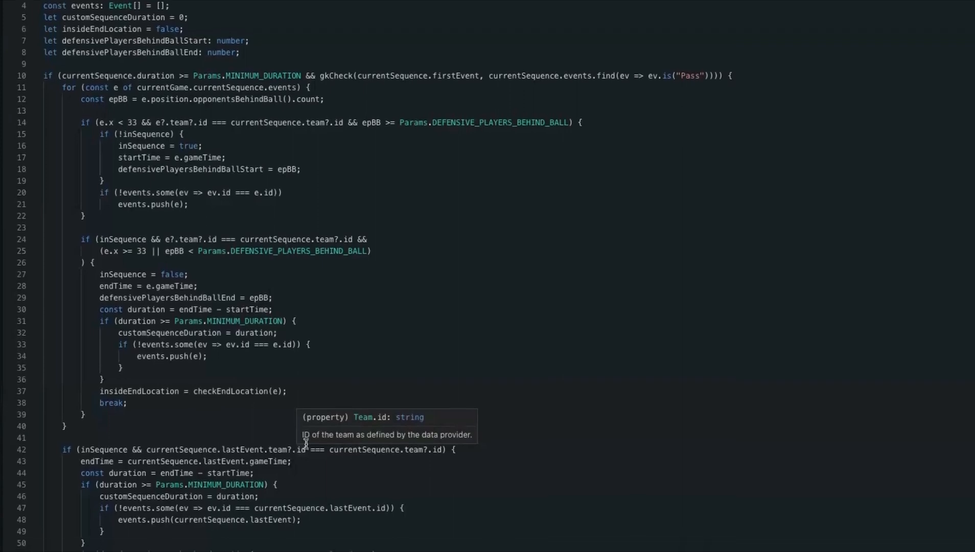
{"action": "scroll", "scroll_direction": "down", "scroll_amount": 3}
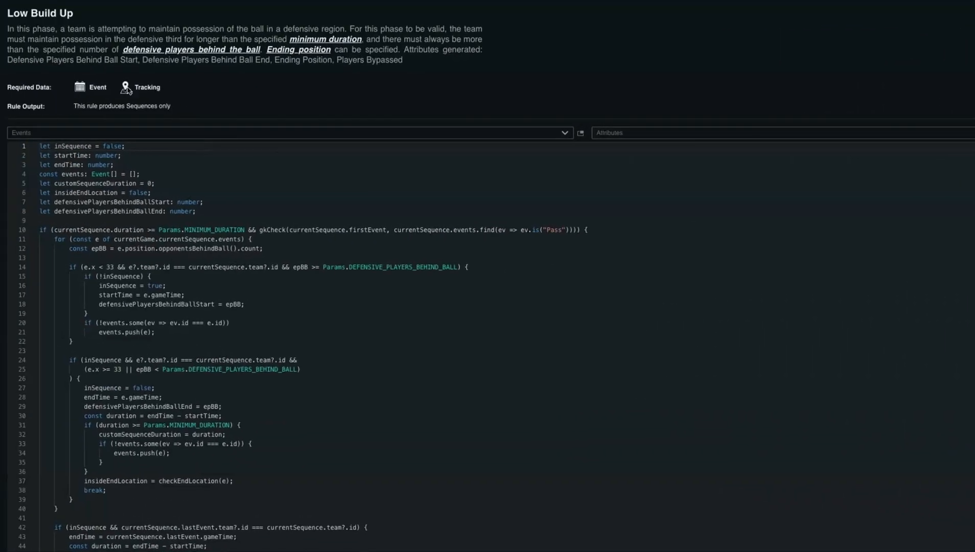
{"action": "mouse_move", "coordinate": [142, 91]}
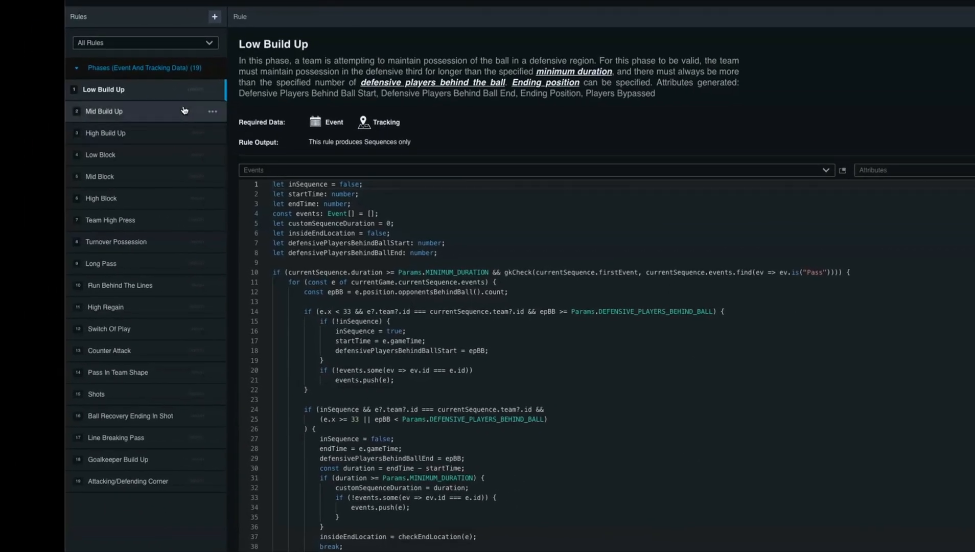
{"action": "mouse_move", "coordinate": [139, 499]}
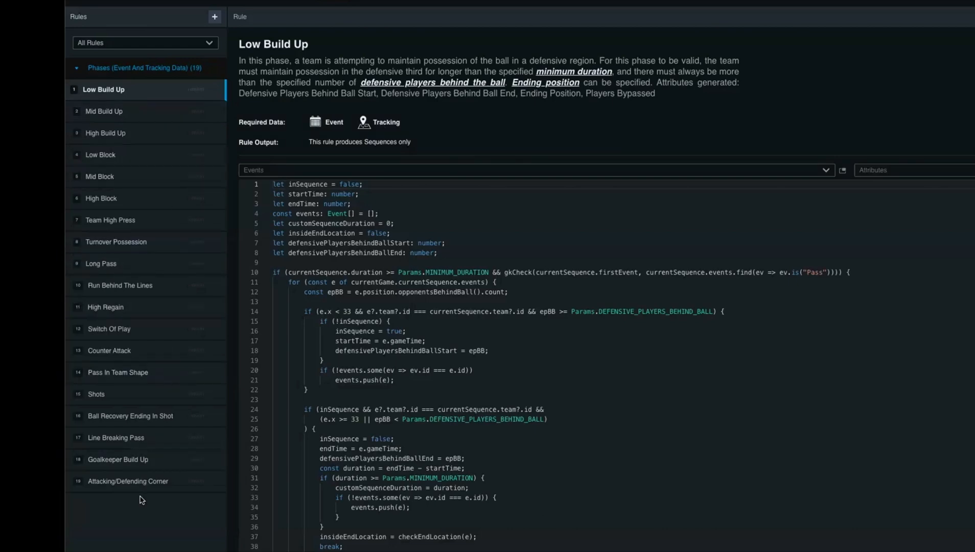
{"action": "mouse_move", "coordinate": [88, 508]}
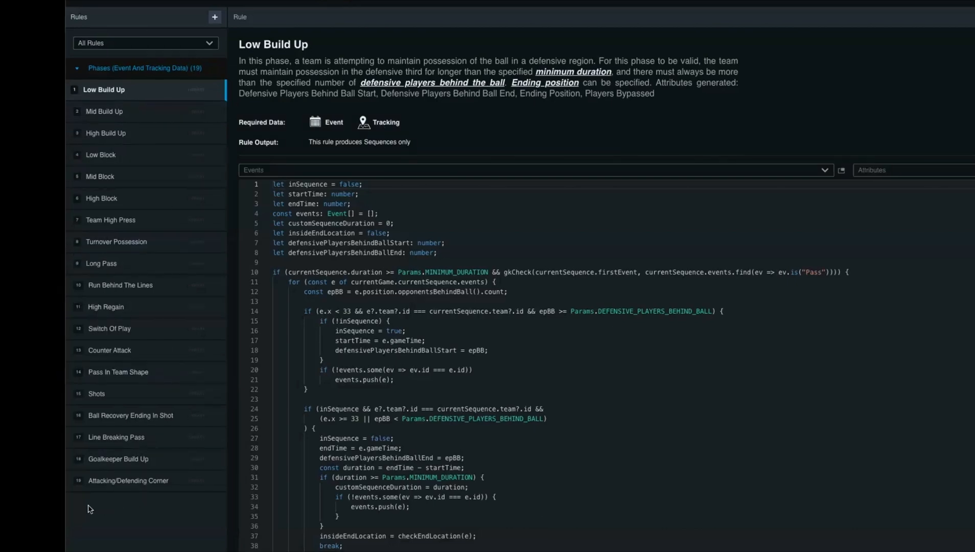